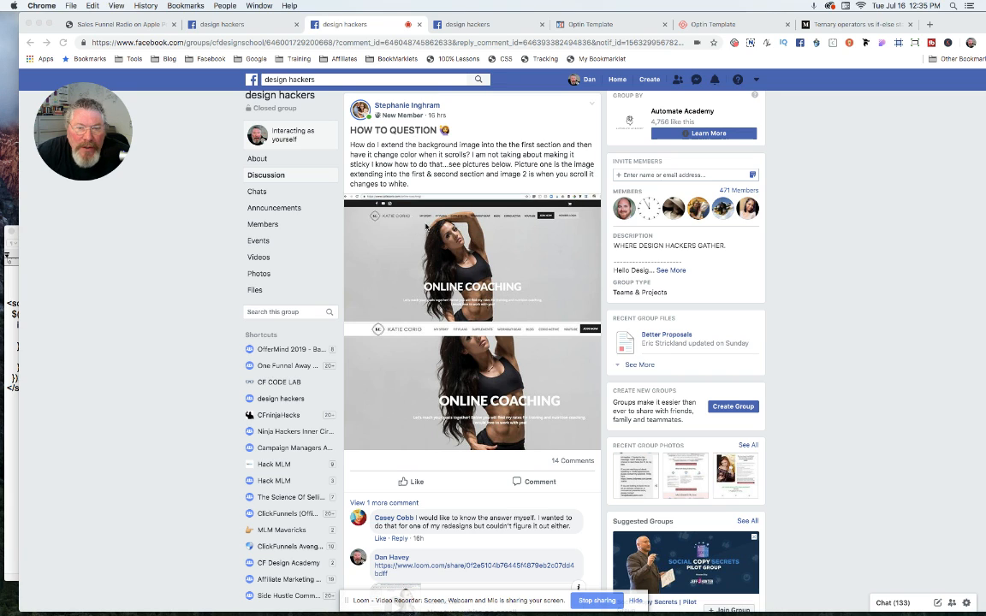
{"action": "mouse_move", "coordinate": [475, 221]}
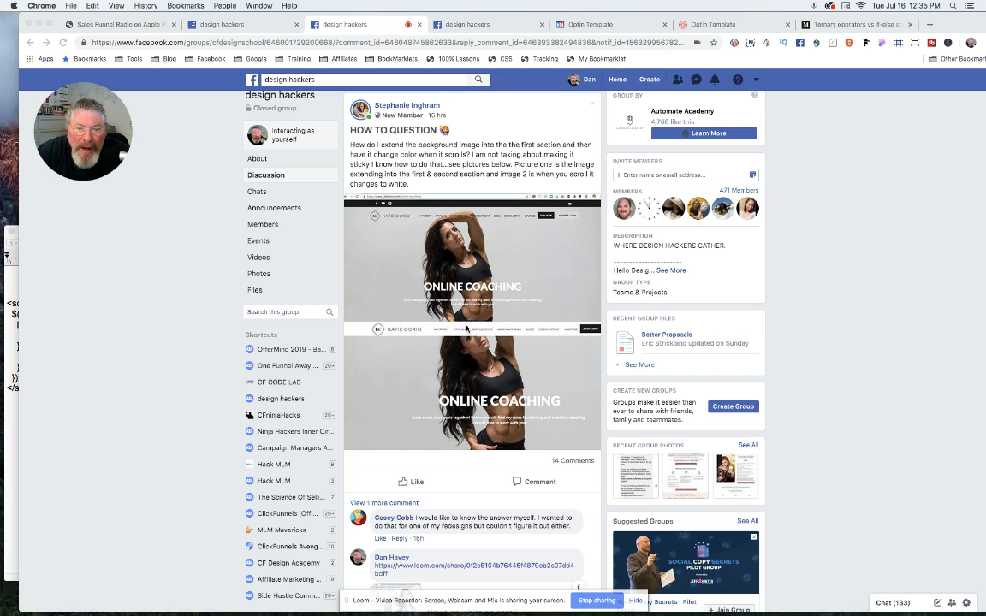
{"action": "mouse_move", "coordinate": [481, 351]}
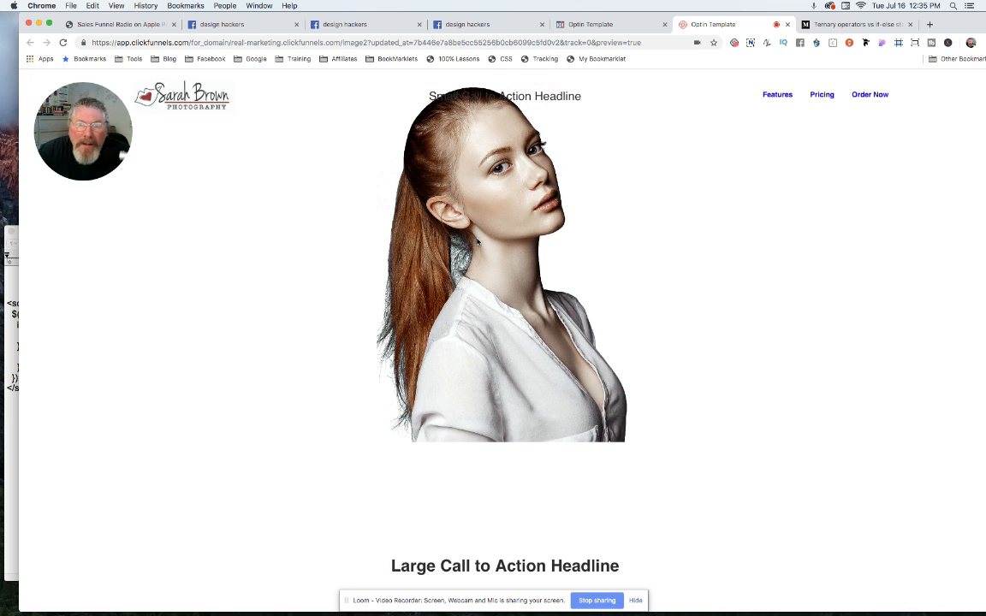
- Reach the first Section's settings through Sections > Manage in the optin page editor
{"action": "left_click", "coordinate": [609, 24]}
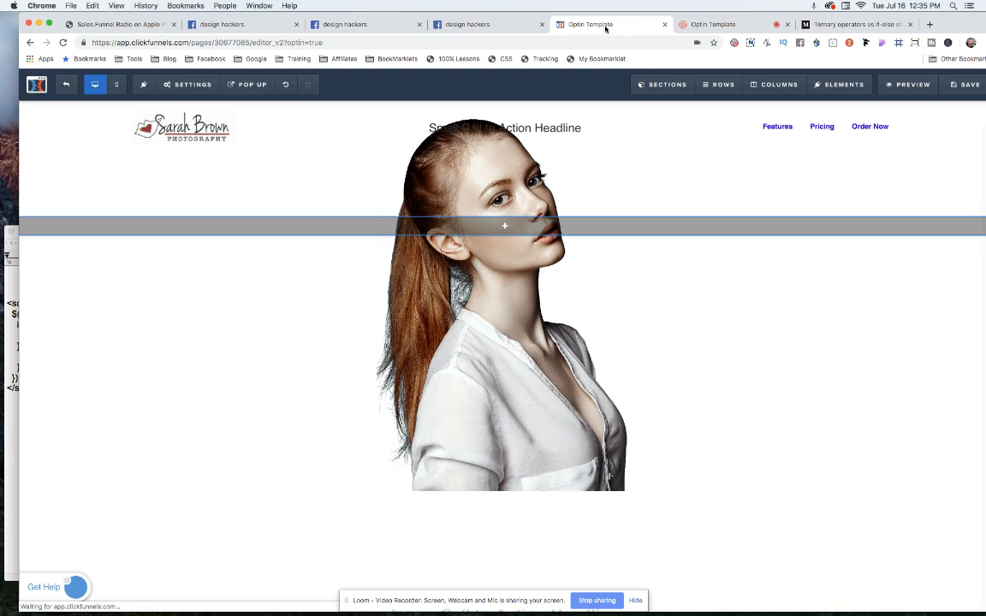
{"action": "left_click", "coordinate": [666, 84]}
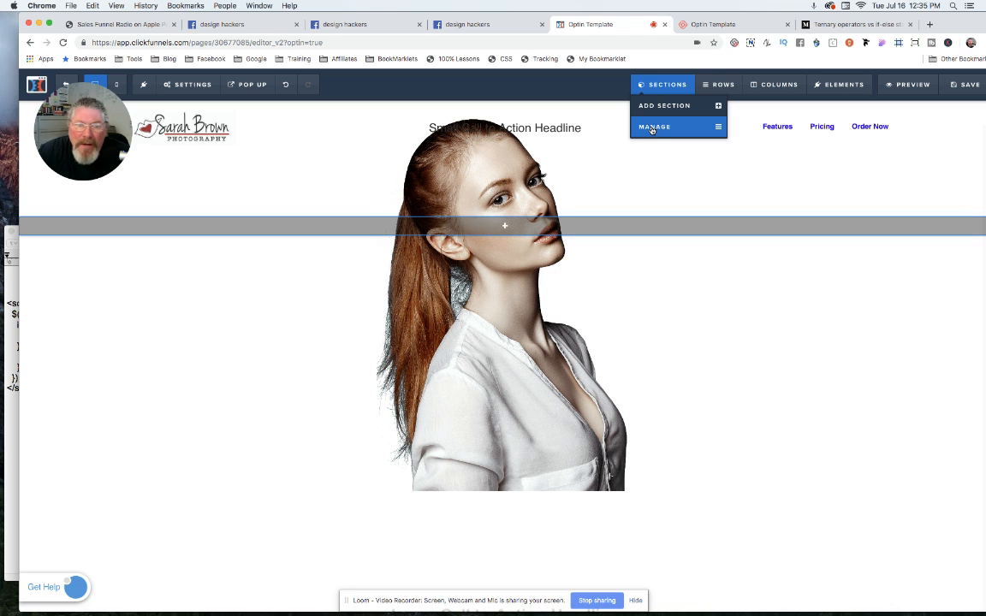
{"action": "left_click", "coordinate": [655, 126]}
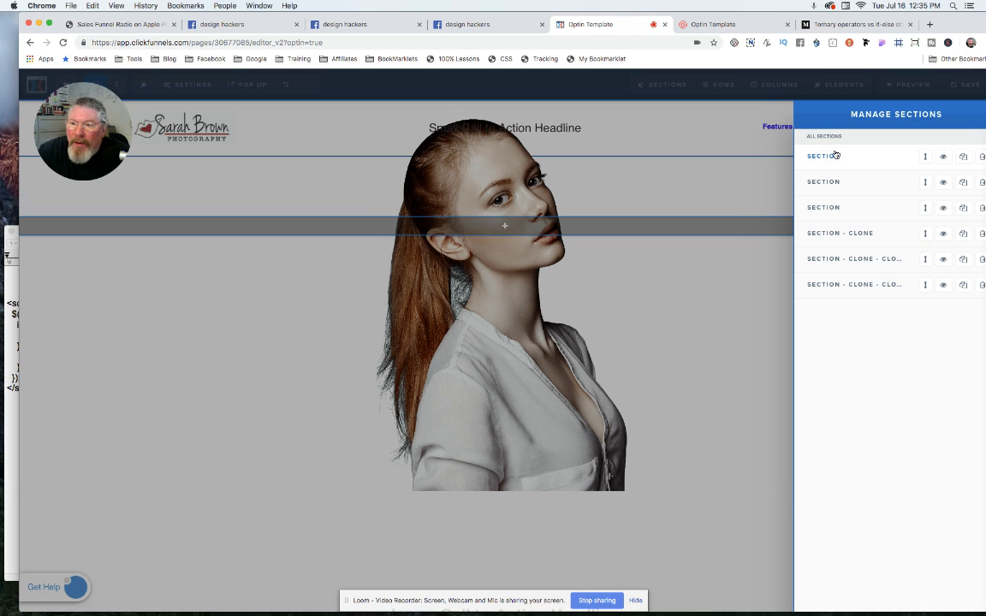
{"action": "left_click", "coordinate": [823, 156]}
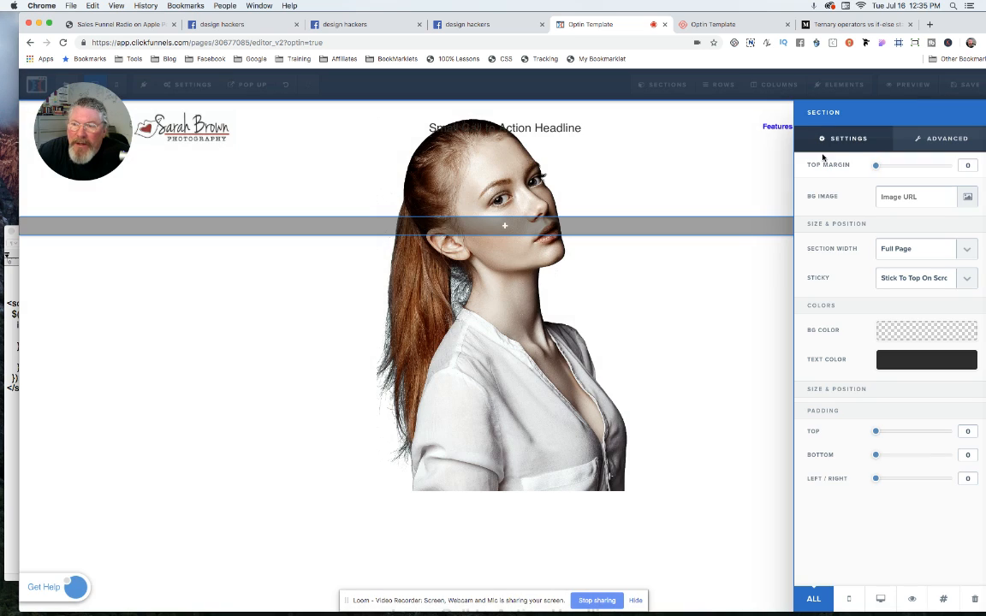
{"action": "mouse_move", "coordinate": [899, 284]}
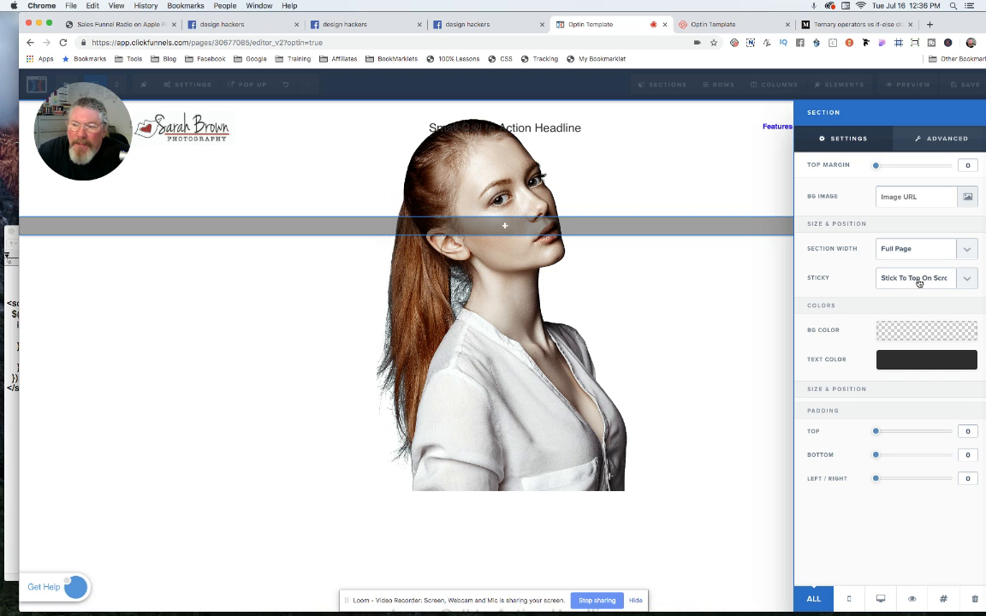
- Confirm the header section is 'Stick To Top On Scroll' with a transparent background color
{"action": "left_click", "coordinate": [924, 278]}
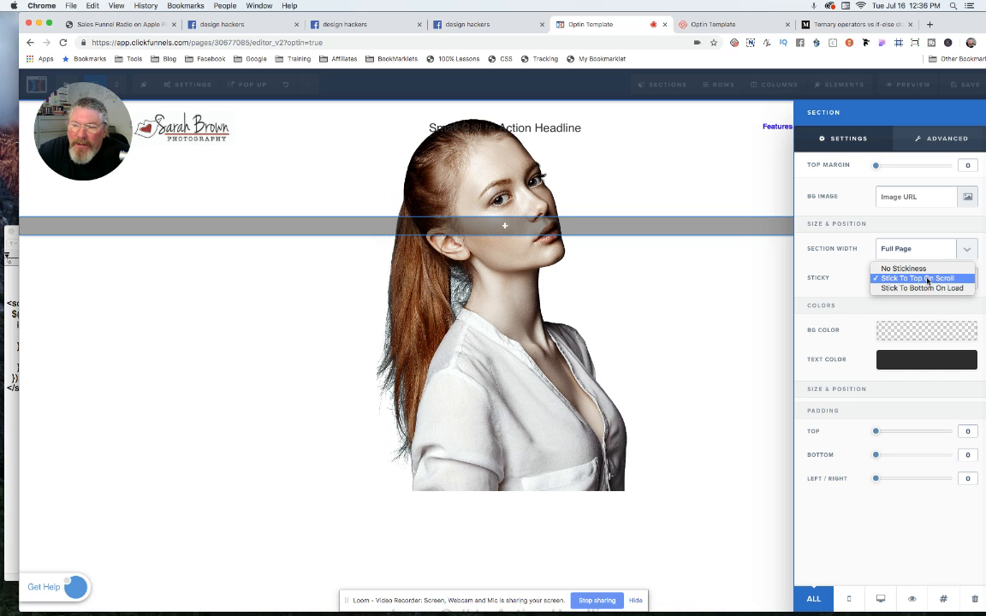
{"action": "left_click", "coordinate": [915, 278]}
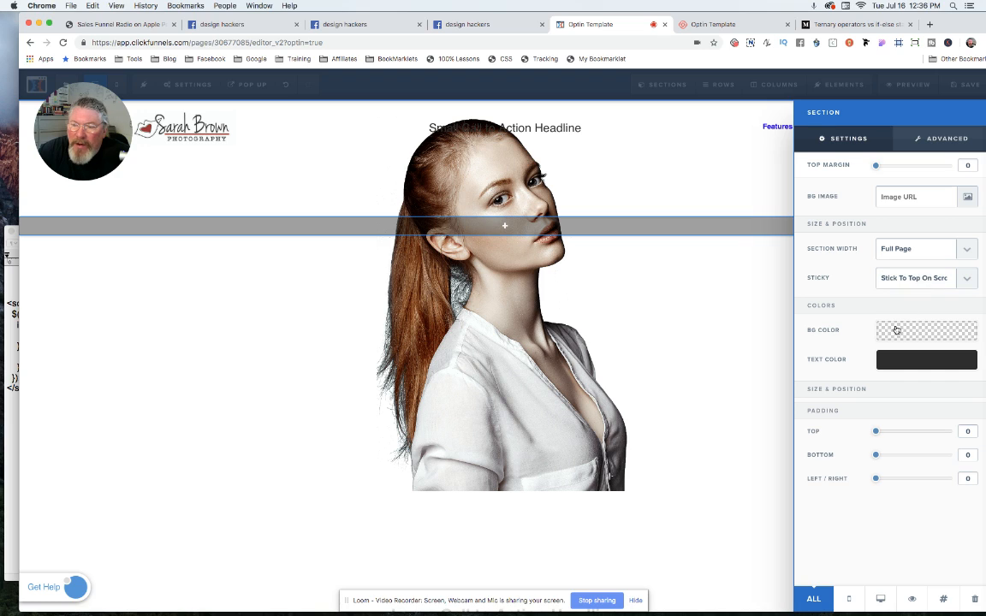
{"action": "left_click", "coordinate": [926, 331]}
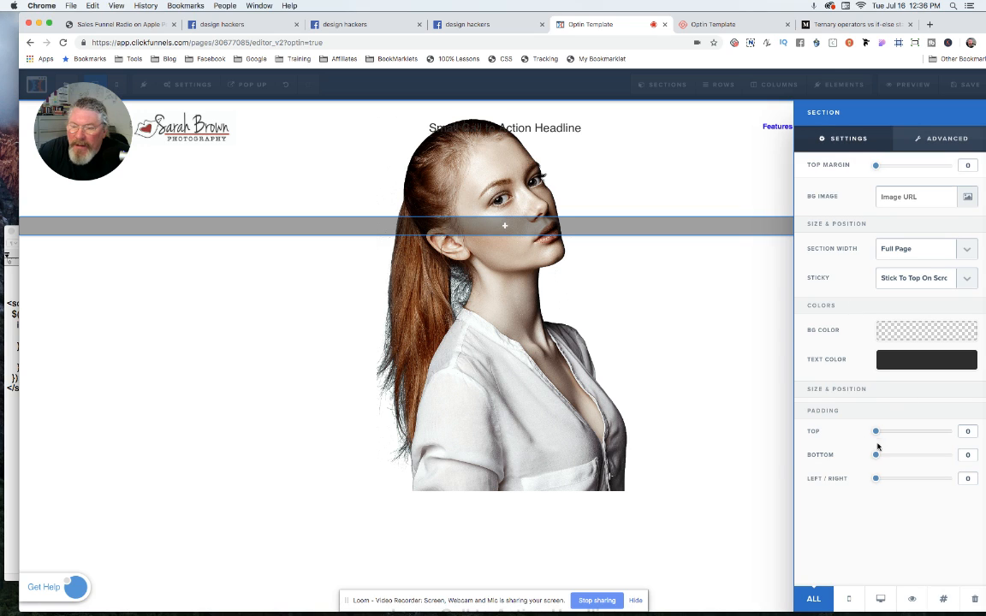
{"action": "mouse_move", "coordinate": [715, 194]}
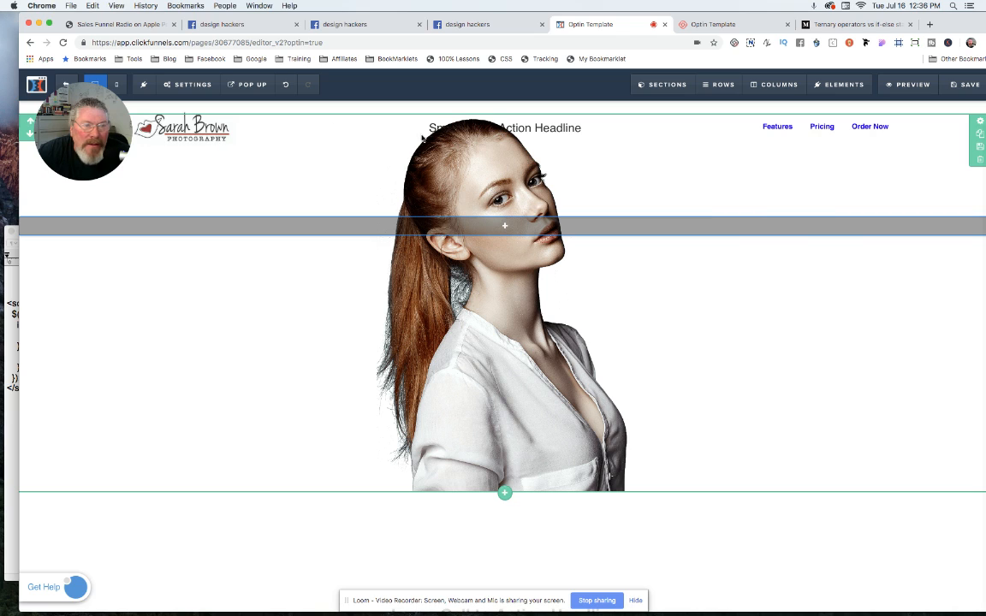
{"action": "left_click", "coordinate": [822, 126]}
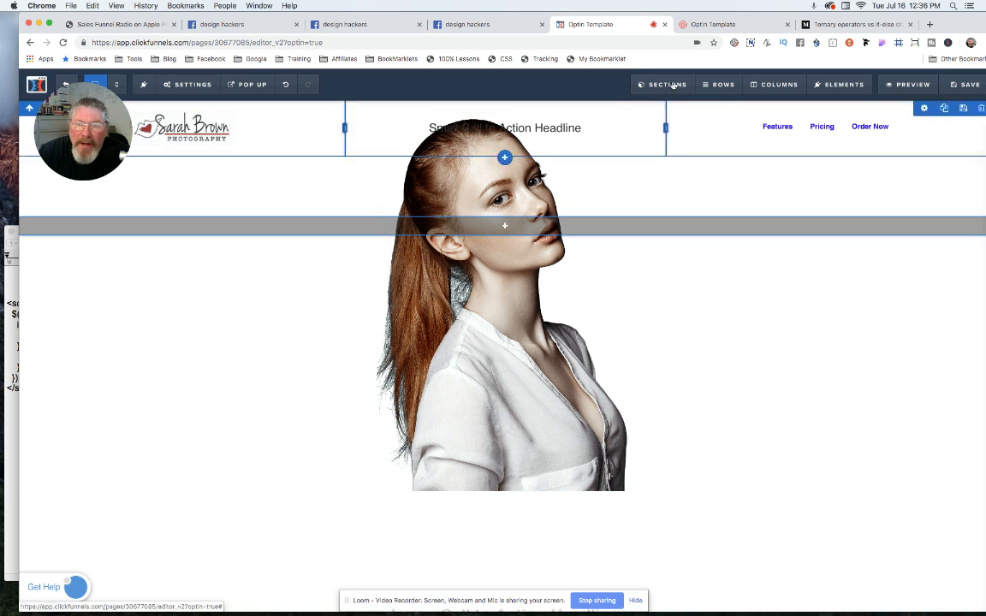
- Adjust the background-image section's Top Margin so it sits just below the header
{"action": "left_click", "coordinate": [667, 84]}
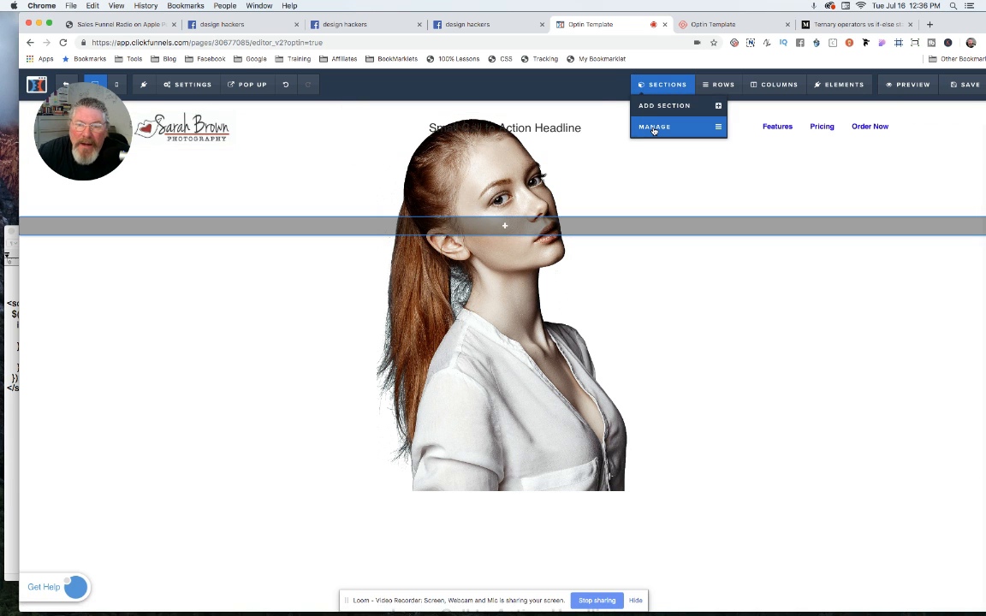
{"action": "left_click", "coordinate": [655, 127]}
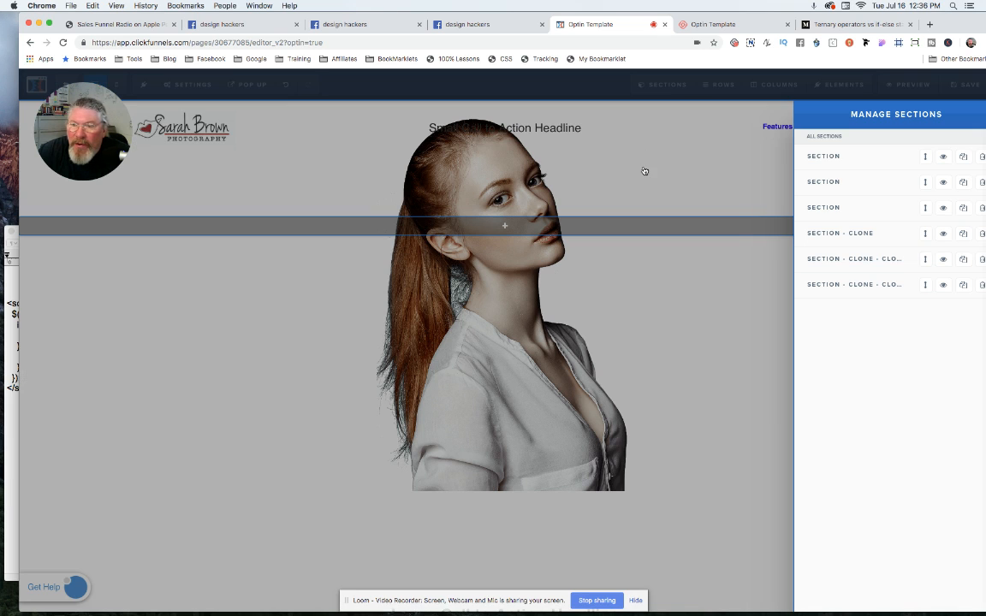
{"action": "mouse_move", "coordinate": [644, 175]}
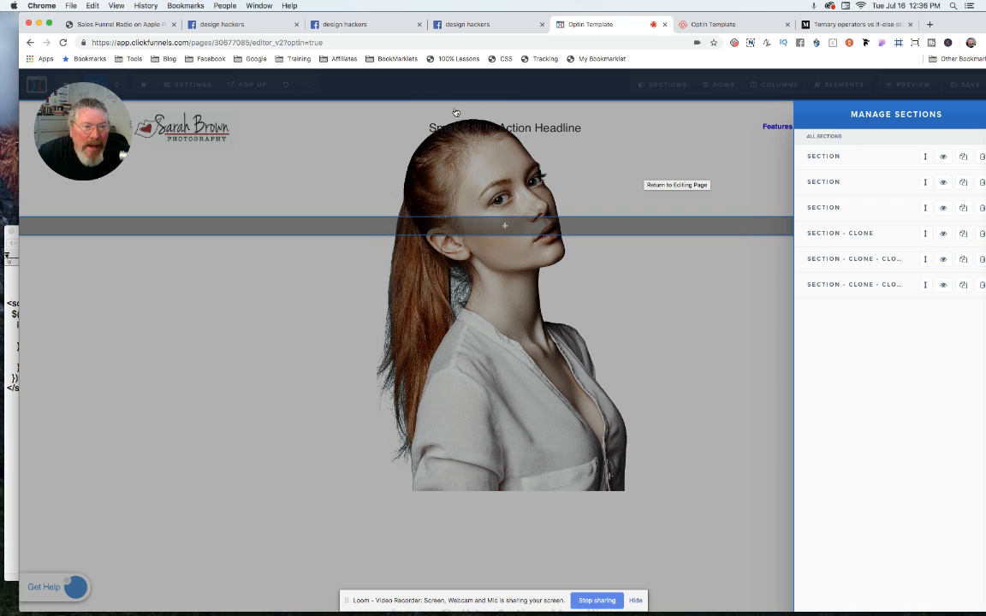
{"action": "mouse_move", "coordinate": [508, 202]}
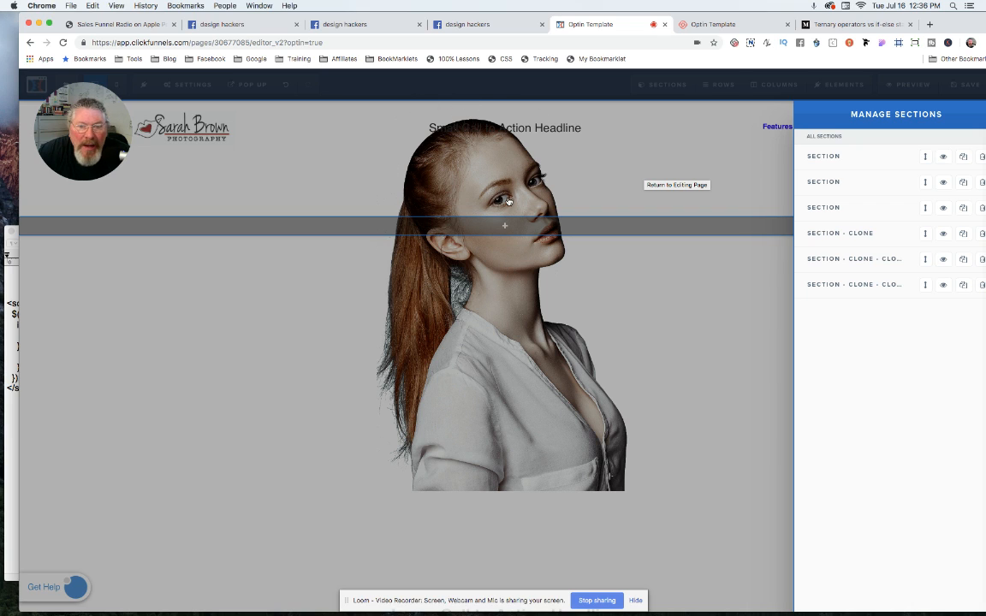
{"action": "mouse_move", "coordinate": [143, 312]}
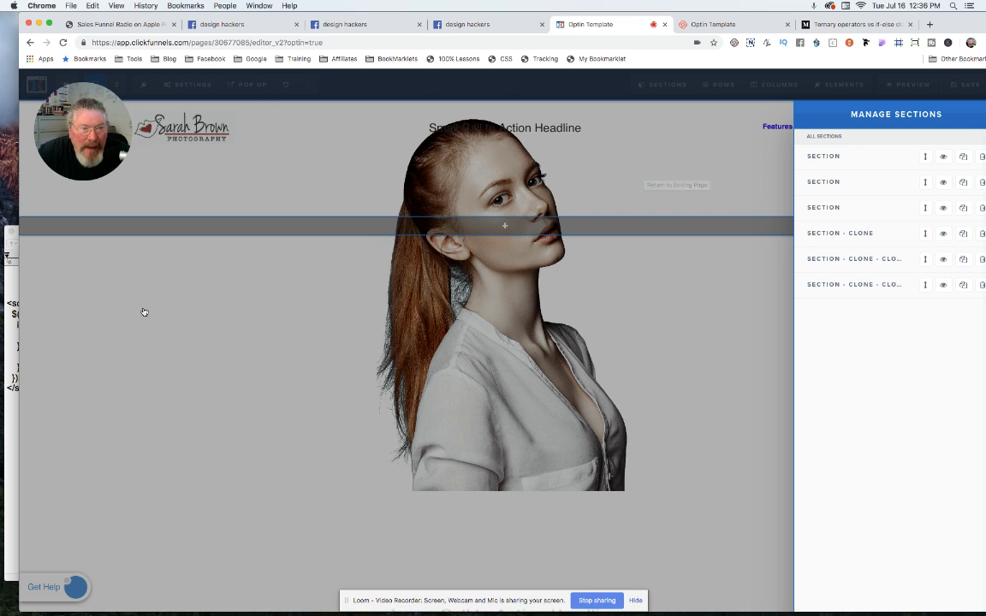
{"action": "mouse_move", "coordinate": [546, 294]}
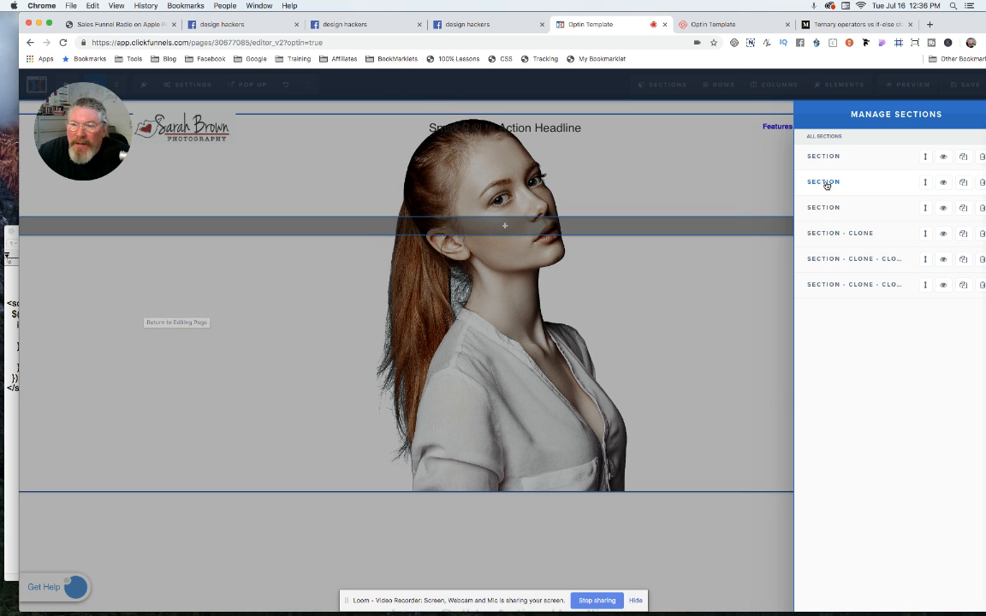
{"action": "left_click", "coordinate": [823, 182]}
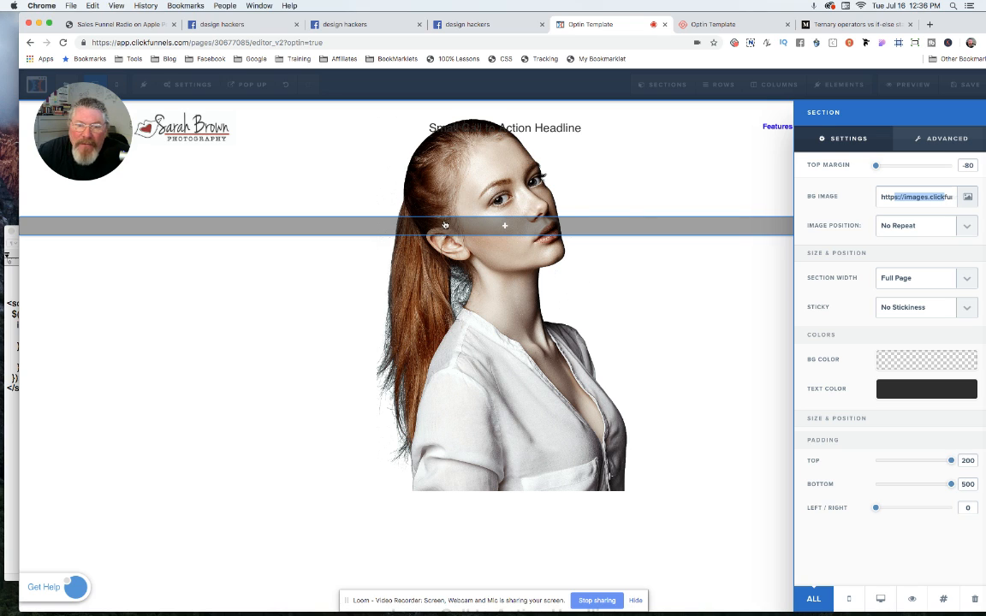
{"action": "mouse_move", "coordinate": [435, 239]}
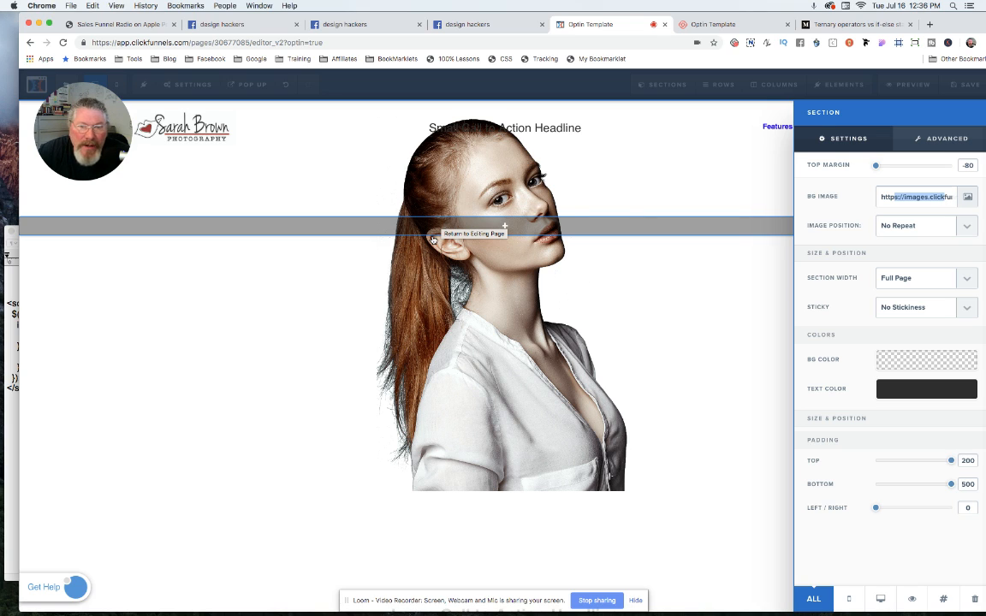
{"action": "mouse_move", "coordinate": [466, 249]}
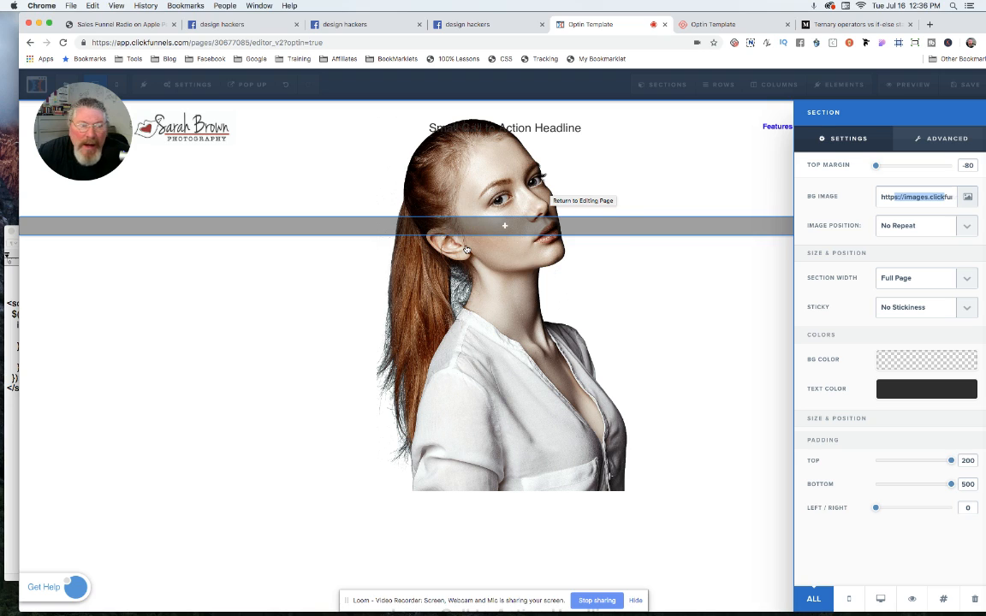
{"action": "mouse_move", "coordinate": [536, 219]}
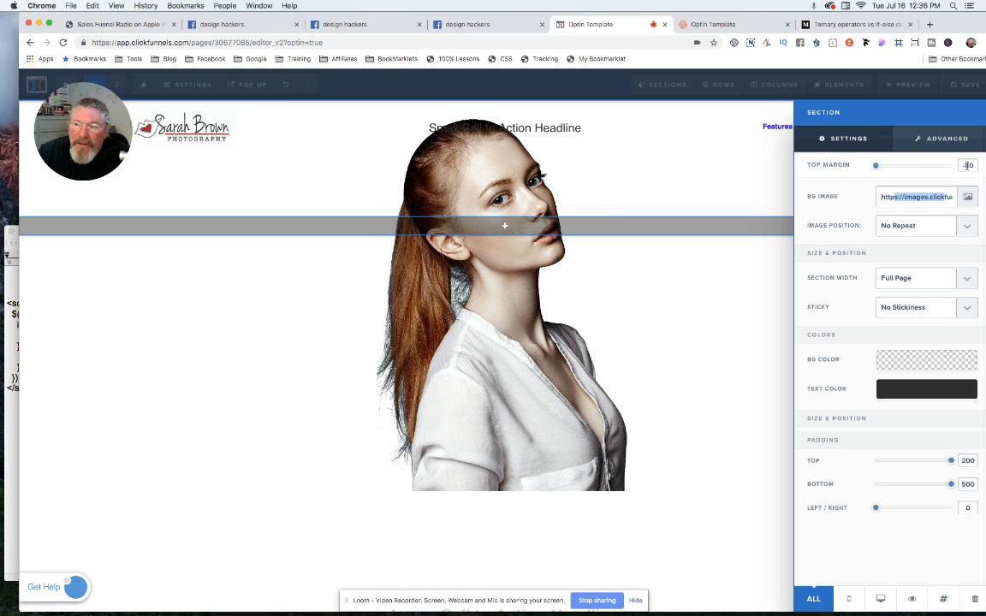
{"action": "left_click_drag", "start_coordinate": [876, 165], "coordinate": [875, 165]}
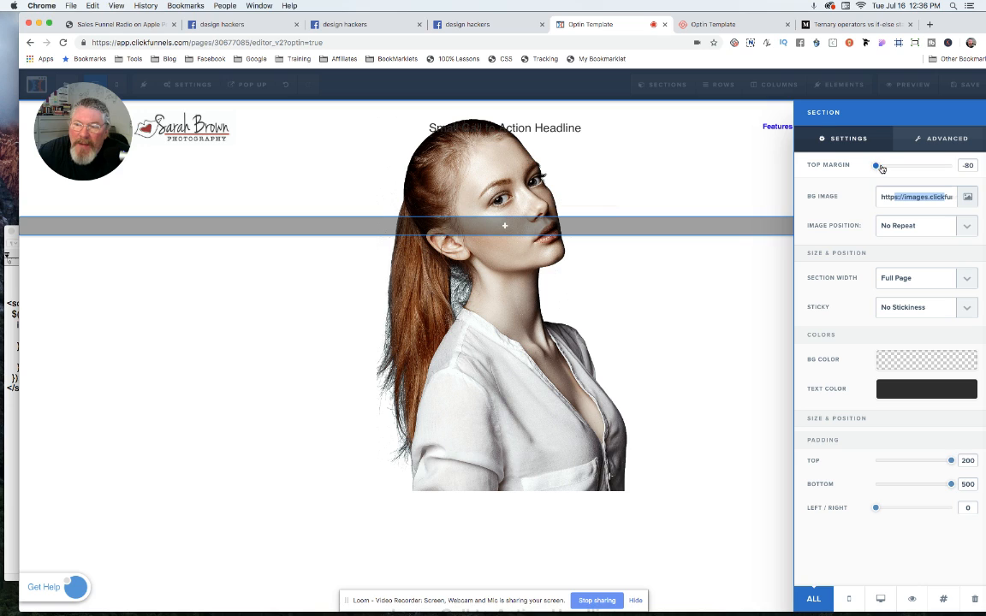
{"action": "left_click_drag", "start_coordinate": [898, 165], "coordinate": [875, 165]}
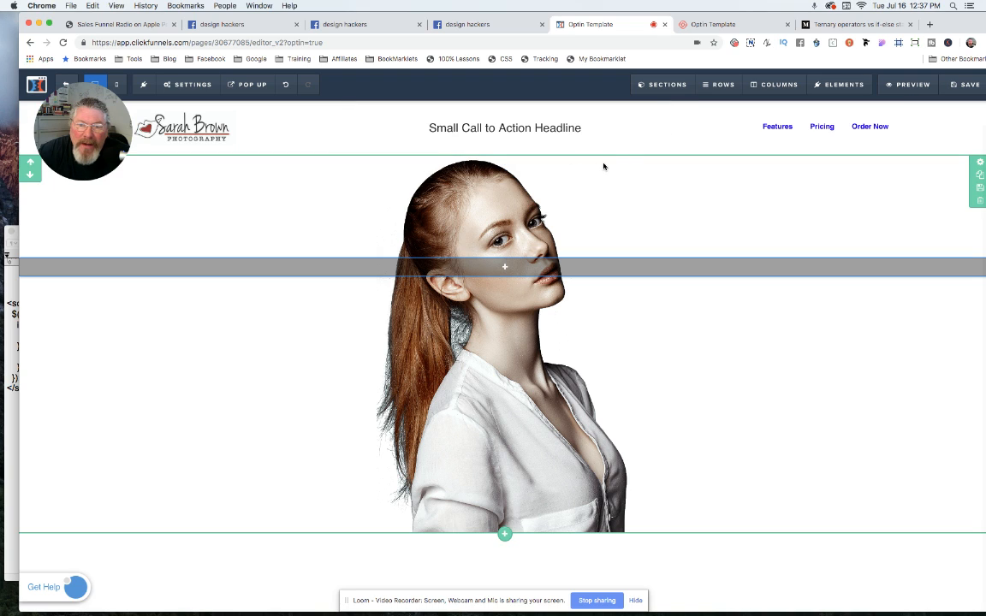
{"action": "mouse_move", "coordinate": [965, 169]}
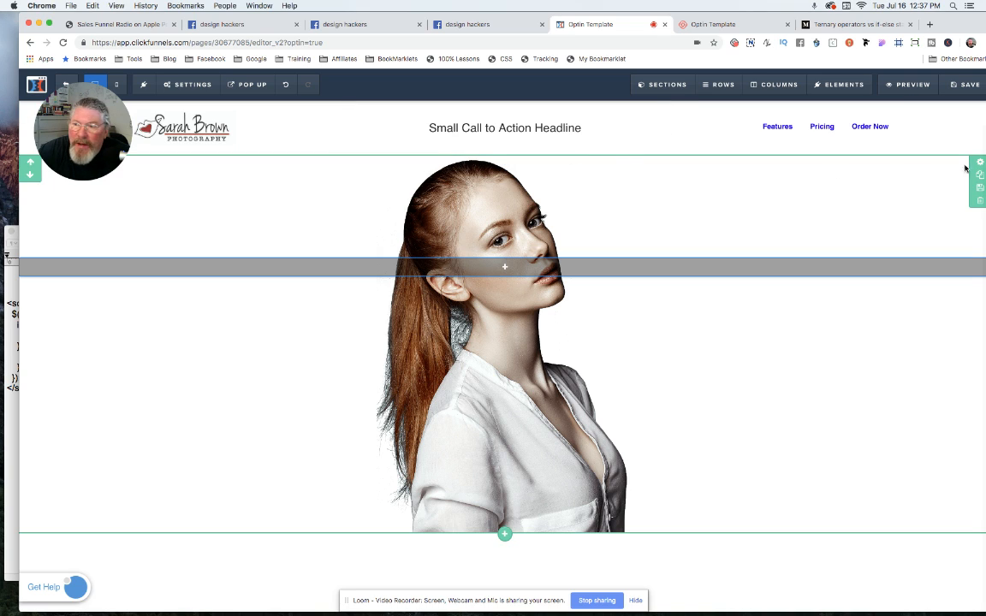
{"action": "mouse_move", "coordinate": [979, 163]}
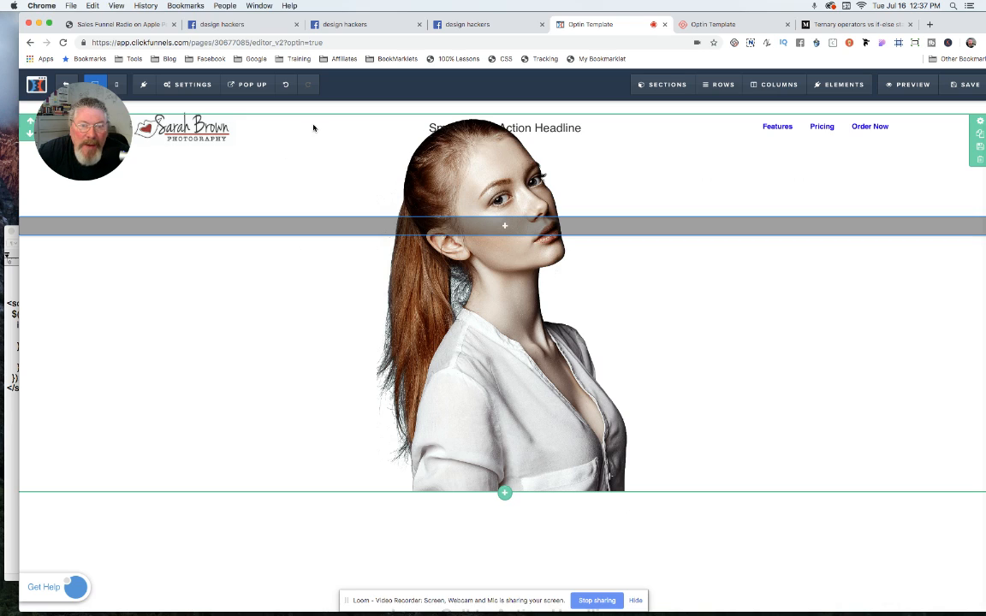
{"action": "mouse_move", "coordinate": [556, 182]}
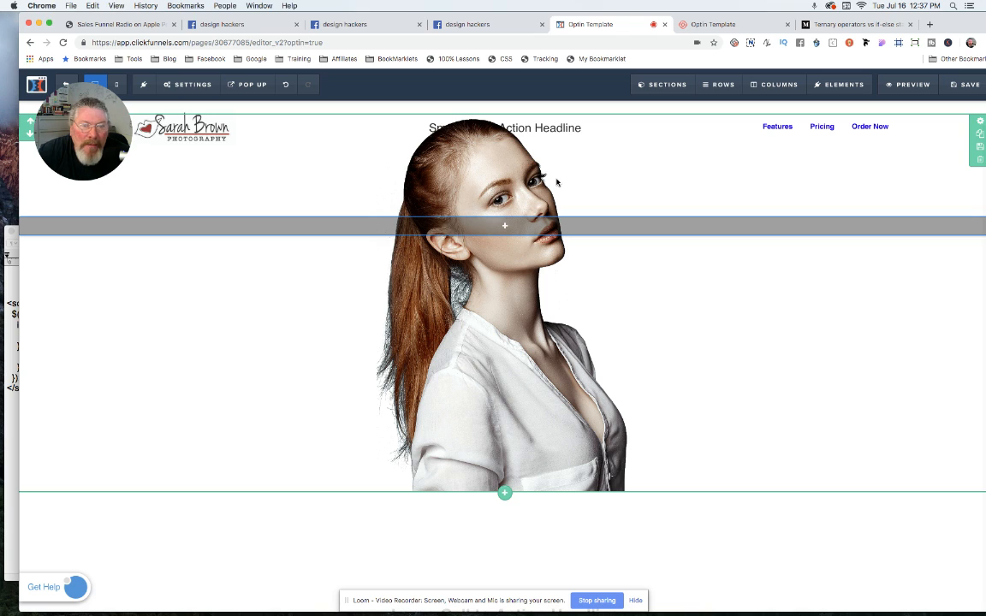
{"action": "mouse_move", "coordinate": [484, 144]}
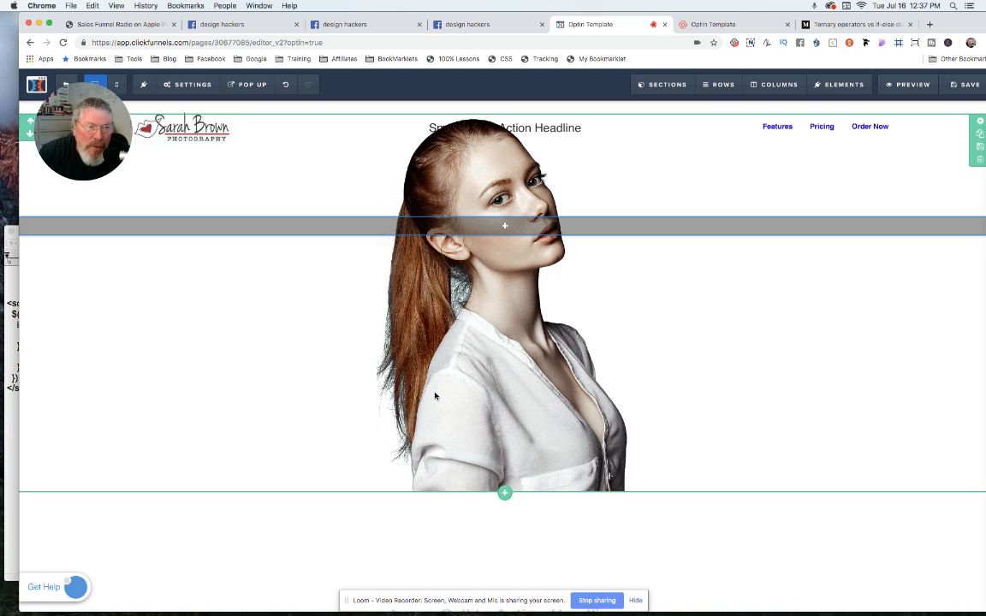
{"action": "mouse_move", "coordinate": [405, 278]}
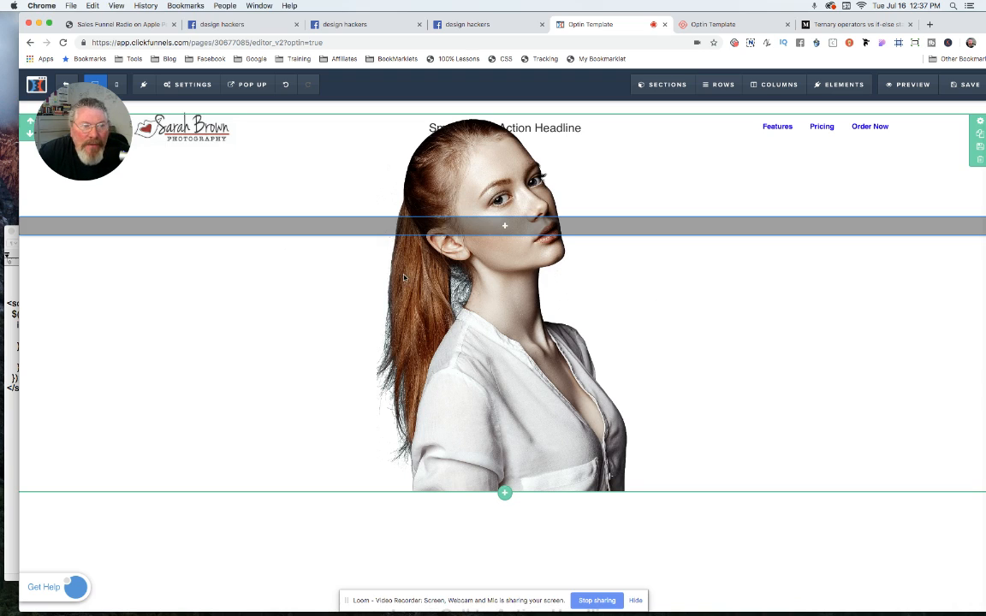
{"action": "mouse_move", "coordinate": [374, 361]}
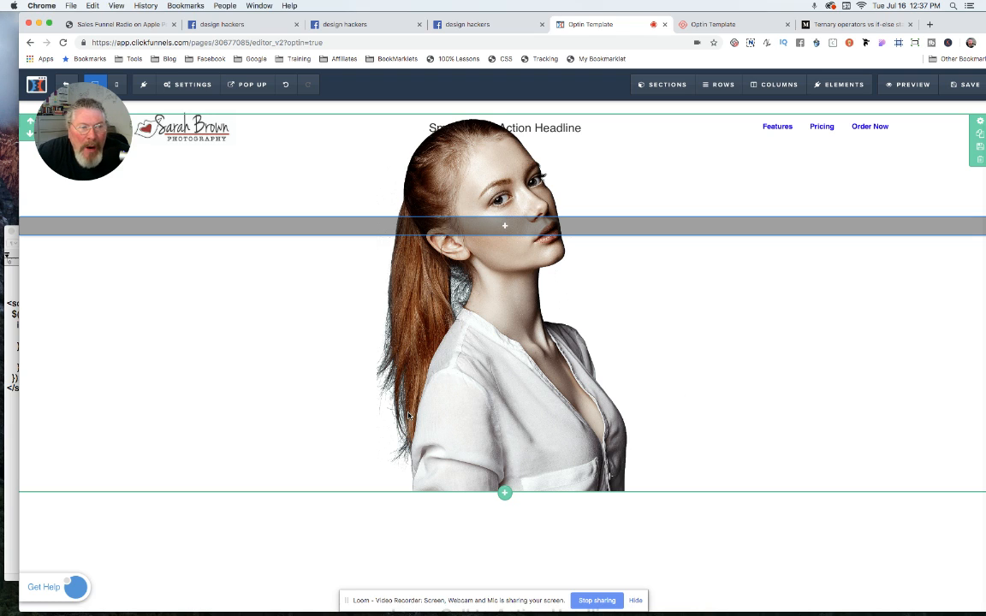
{"action": "mouse_move", "coordinate": [504, 333]}
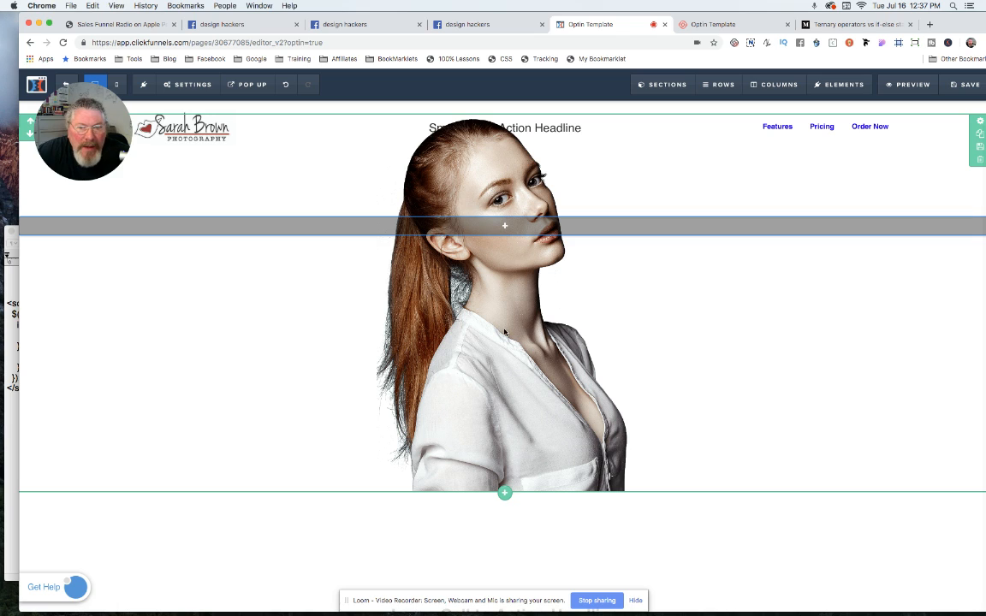
{"action": "mouse_move", "coordinate": [509, 394]}
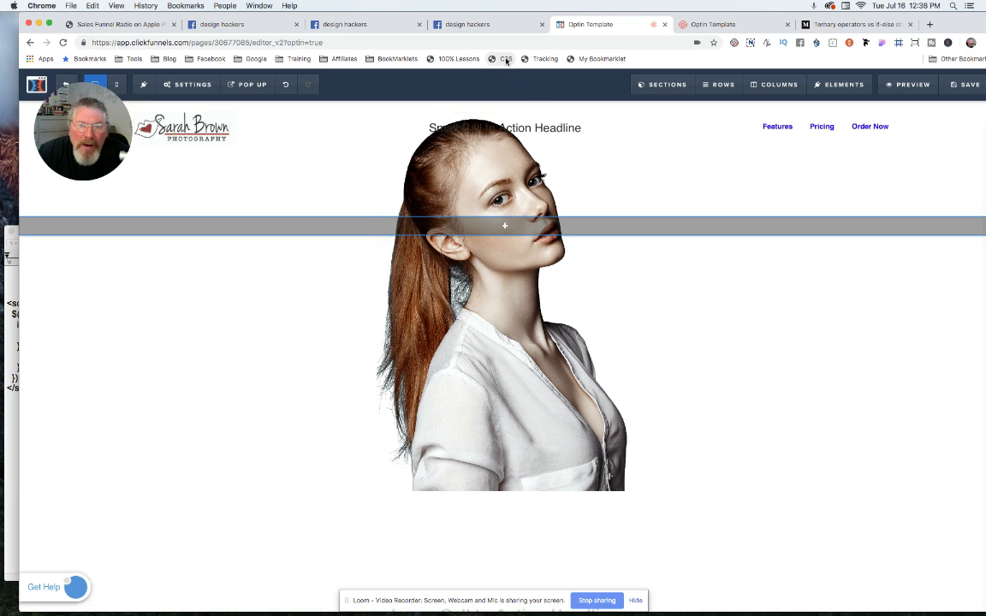
- Review the Custom CSS and restore the container's background-repeat: no-repeat !important rule
{"action": "left_click", "coordinate": [505, 58]}
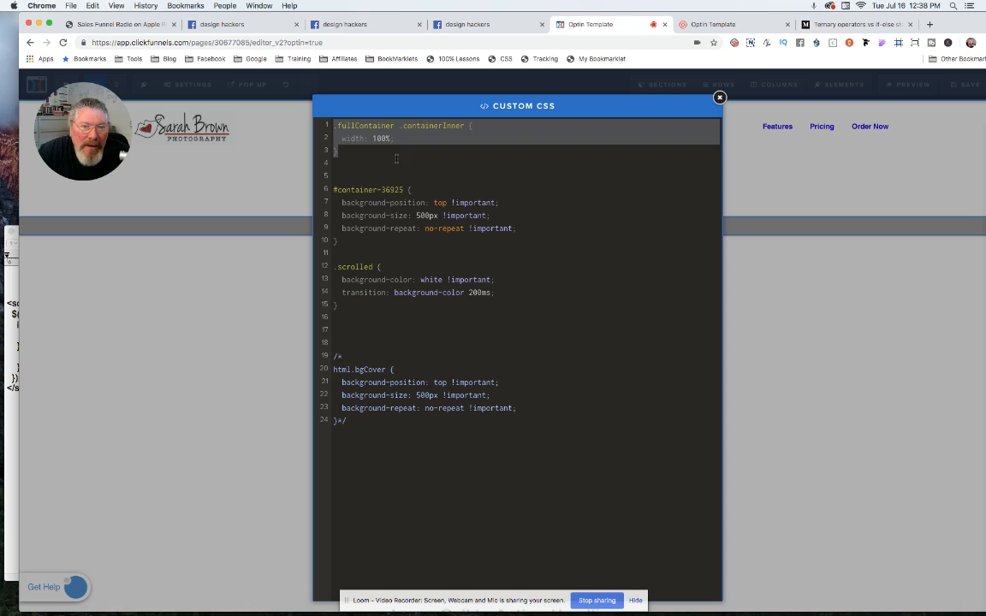
{"action": "mouse_move", "coordinate": [432, 162]}
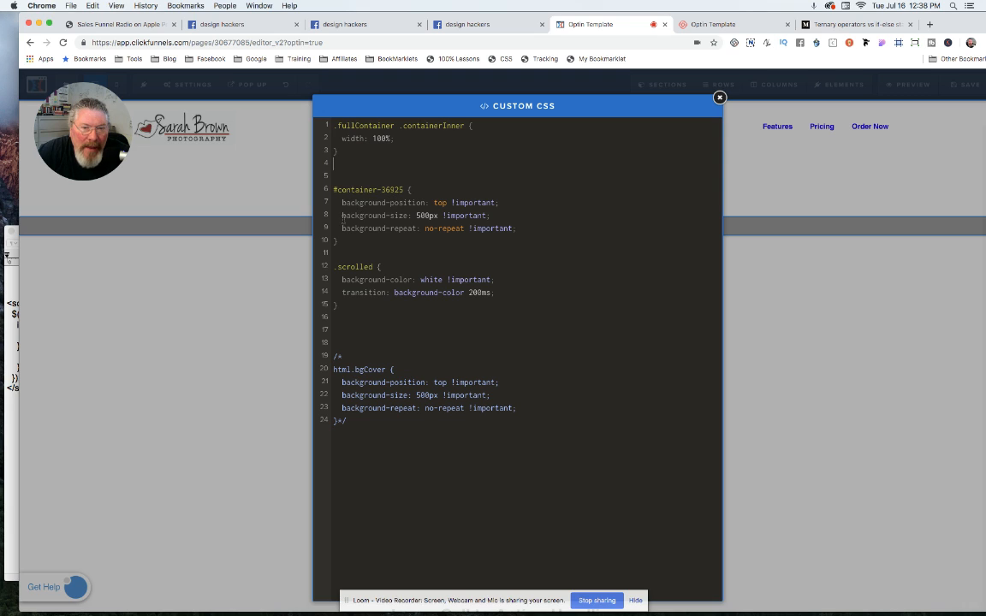
{"action": "mouse_move", "coordinate": [204, 209]}
{"action": "type", "text": "/"}
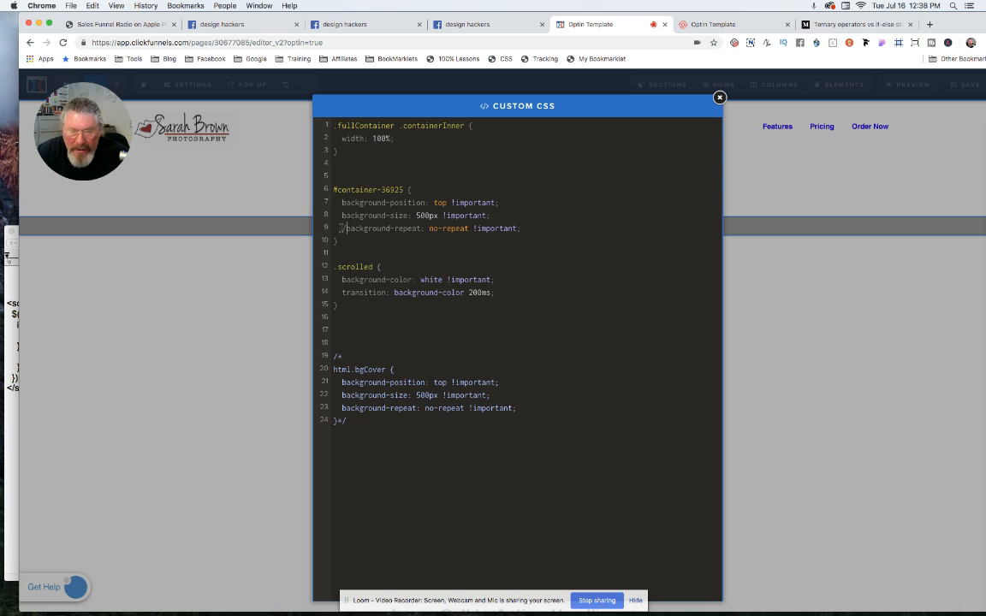
{"action": "left_click", "coordinate": [719, 98]}
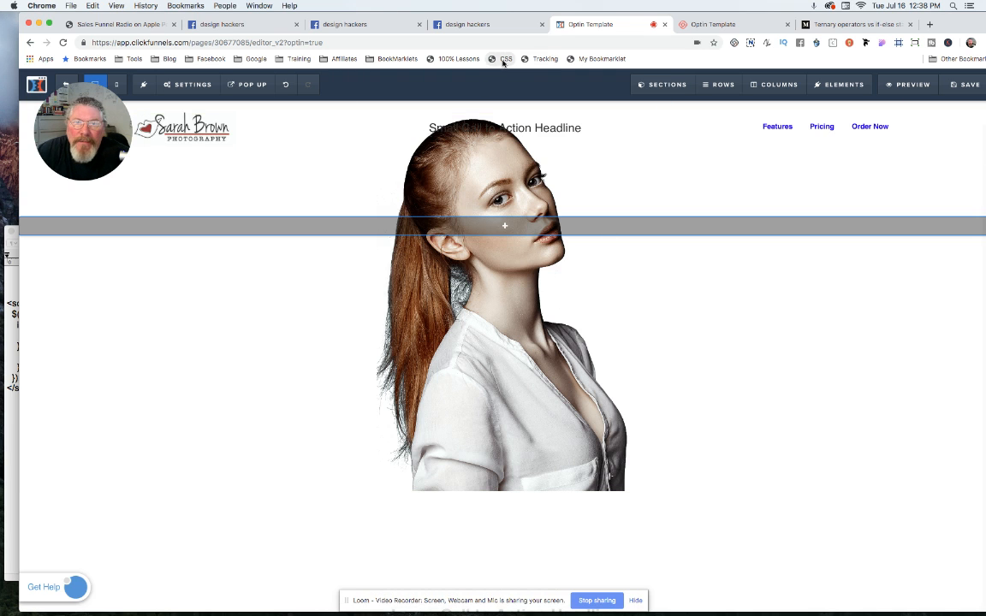
{"action": "left_click", "coordinate": [506, 58]}
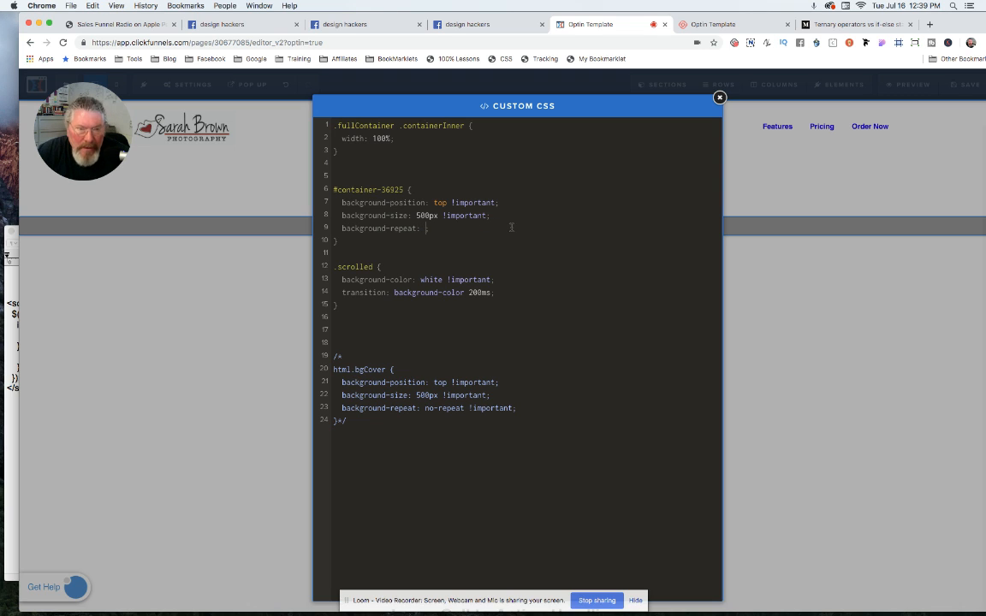
{"action": "left_click", "coordinate": [719, 97]}
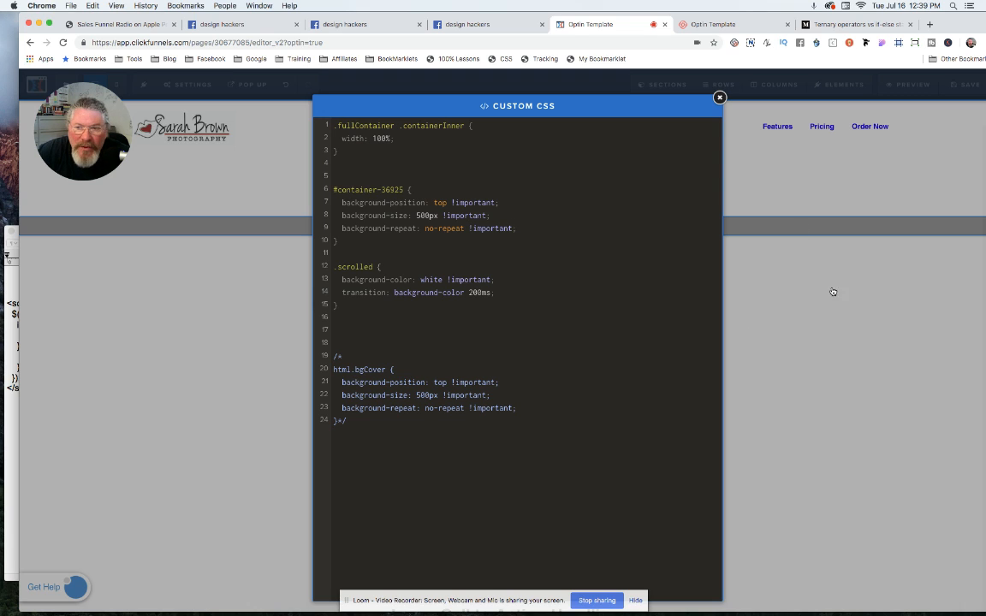
{"action": "mouse_move", "coordinate": [114, 321]}
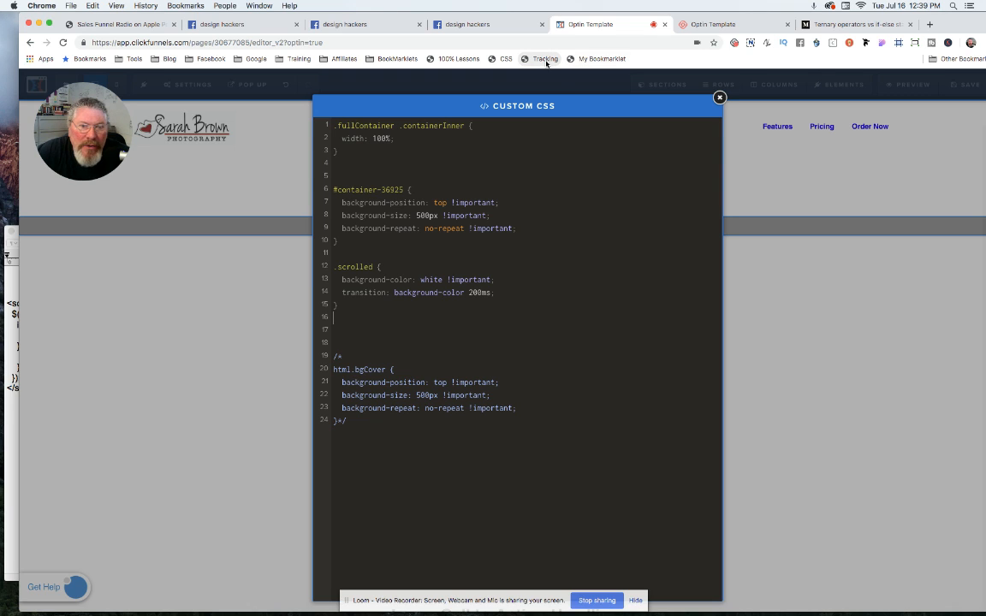
- Review the Header Code script adding the scrolled class to #section--14003 past 100px scroll
{"action": "left_click", "coordinate": [544, 58]}
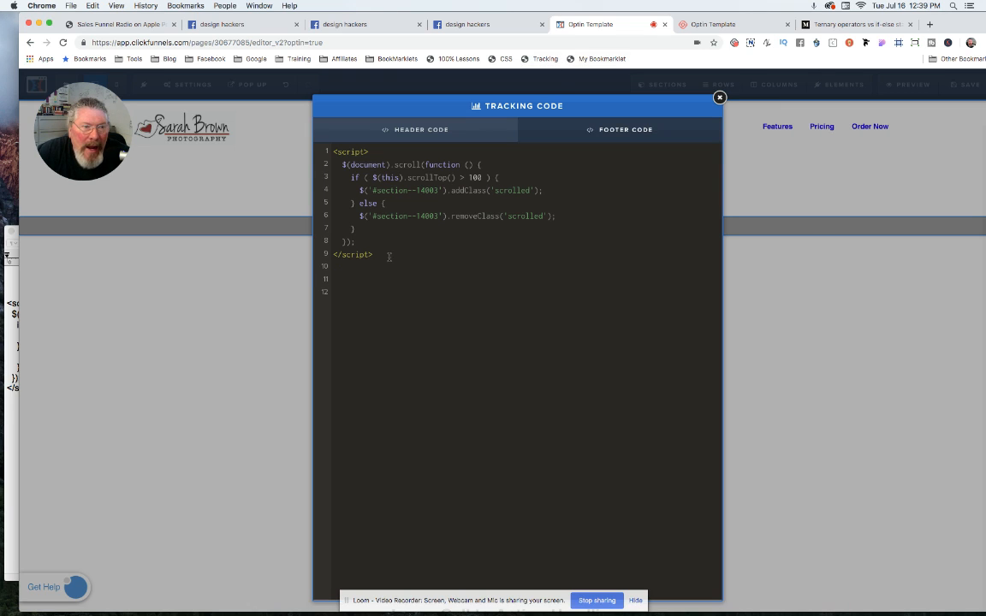
{"action": "double_click", "coordinate": [366, 164]}
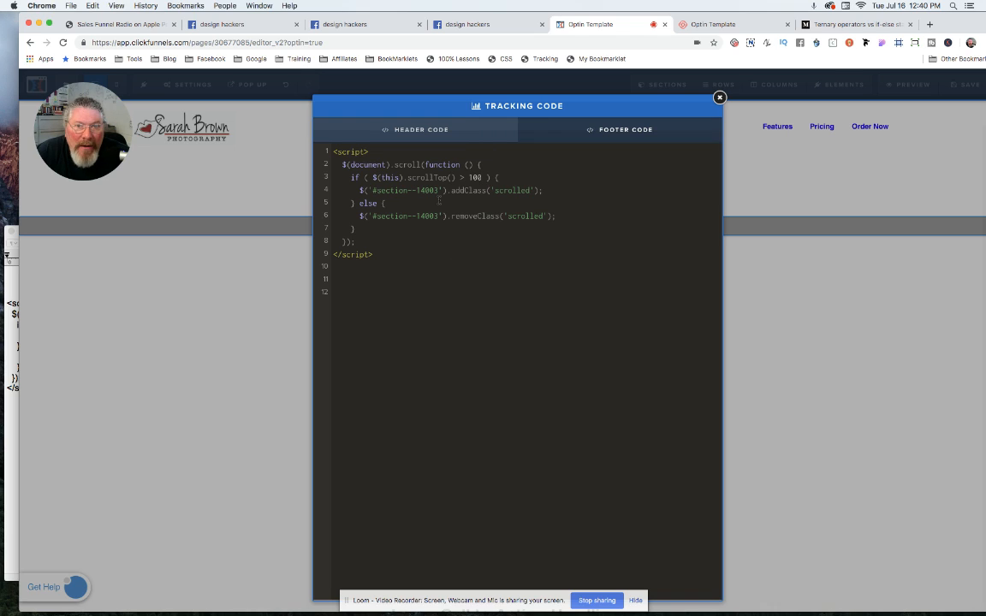
{"action": "mouse_move", "coordinate": [766, 261]}
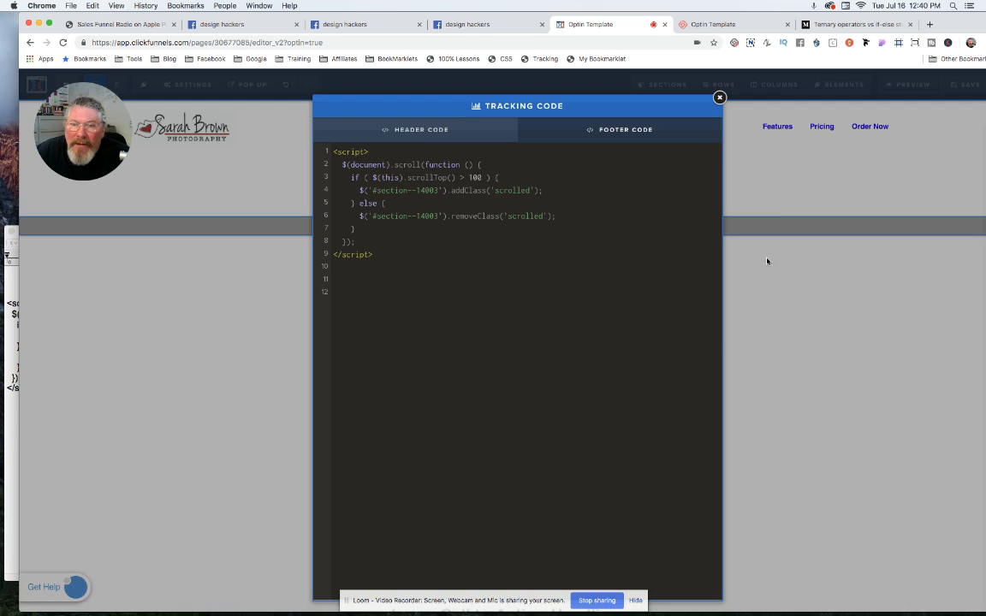
- Close the Tracking Code modal to return to the page editor
{"action": "left_click", "coordinate": [719, 96]}
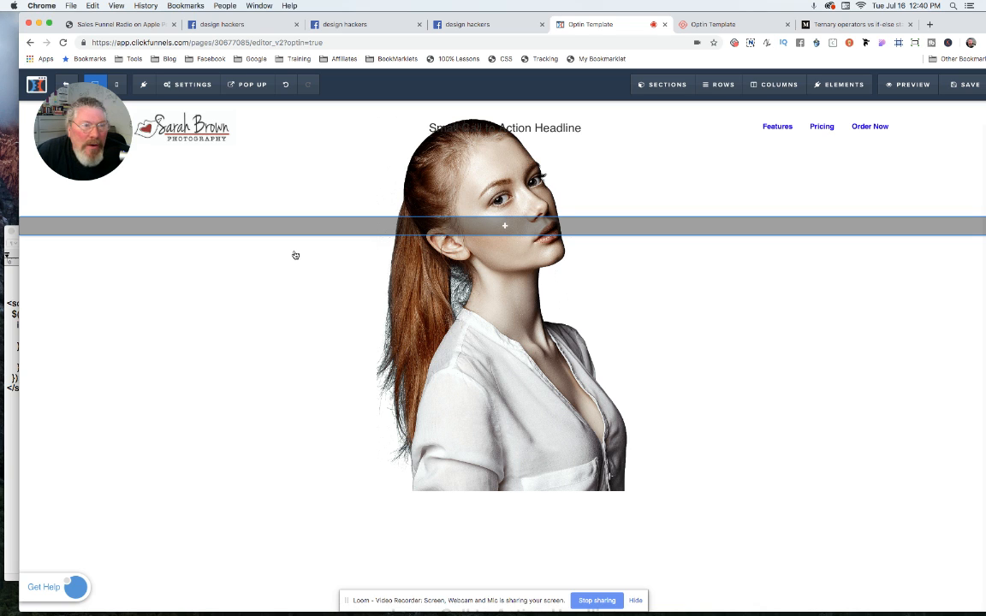
{"action": "mouse_move", "coordinate": [296, 261]}
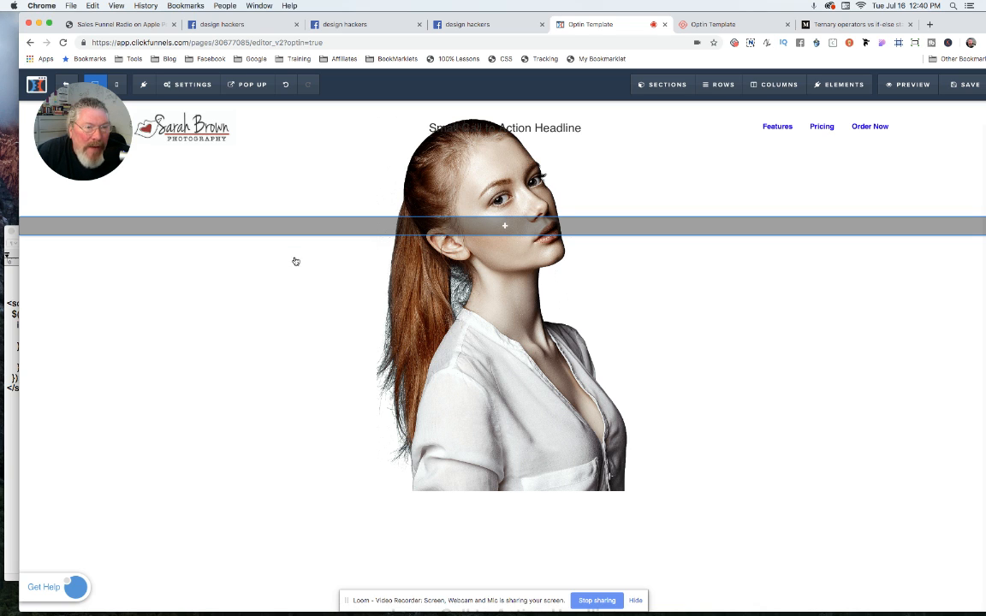